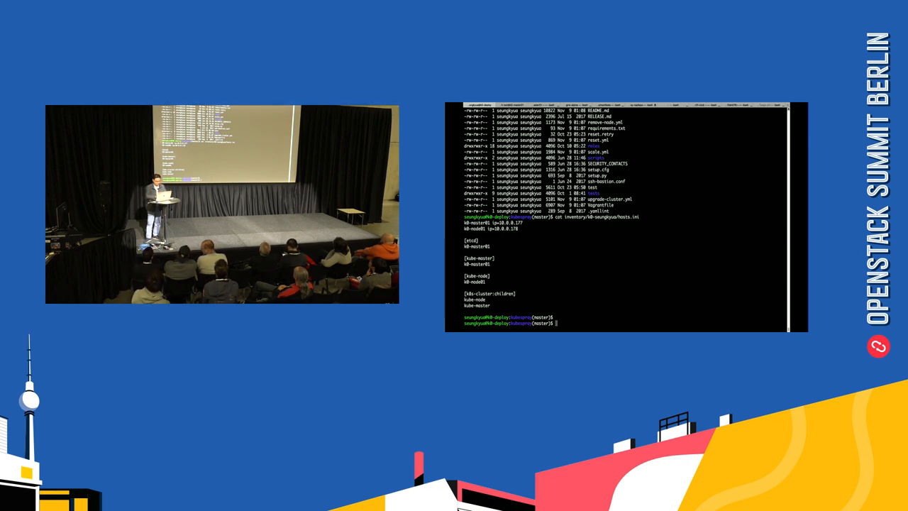
Advance from the Kubespray terminal listing to the Kubernetes cluster status slide showing healthy components and two ready nodes.
key("ctrl+r")
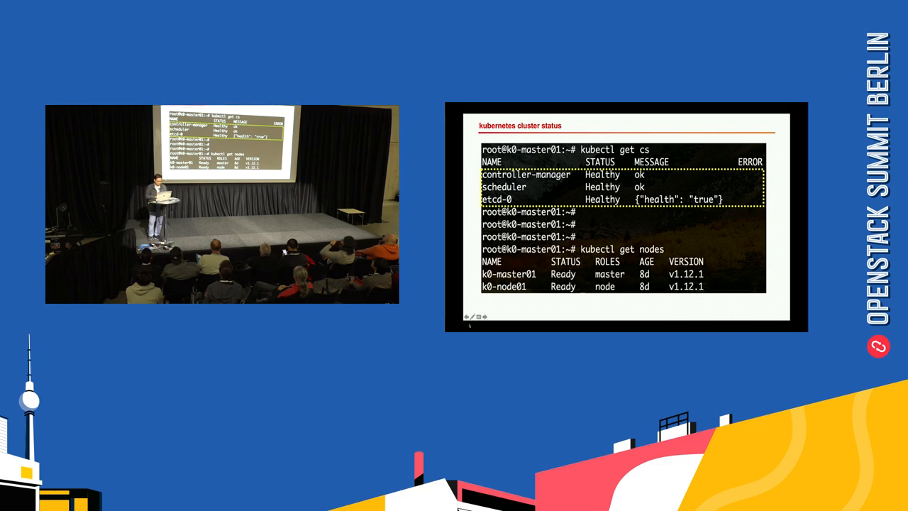
right_click(471, 316)
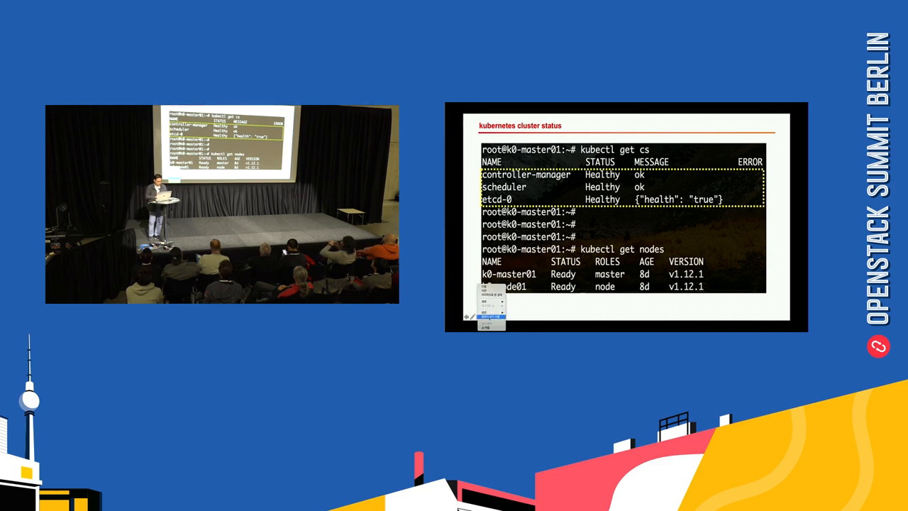